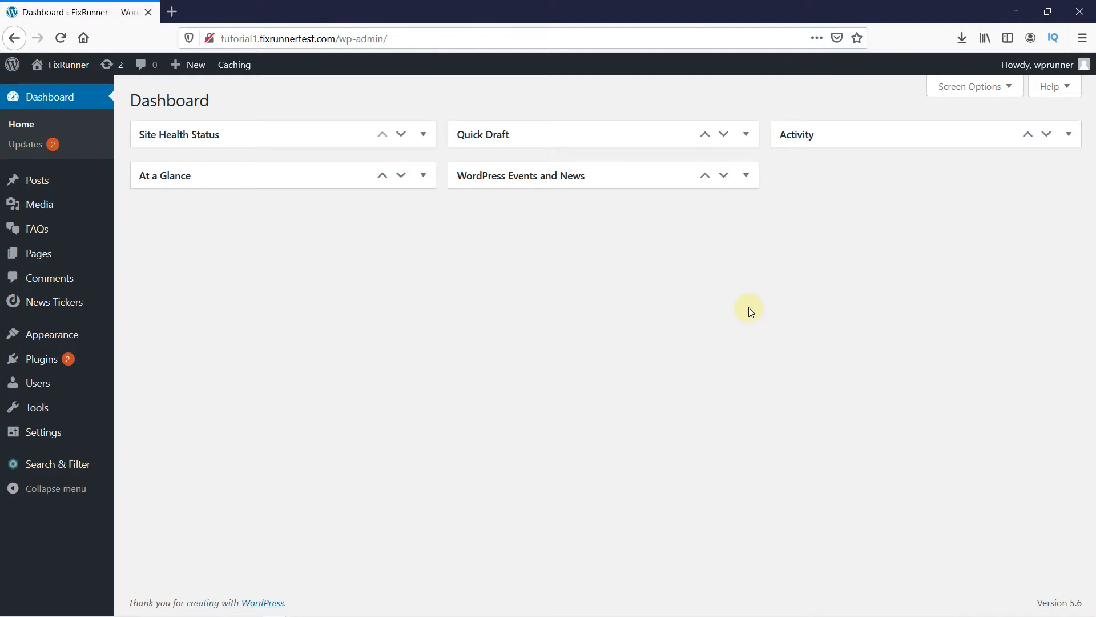
{"action": "mouse_move", "coordinate": [560, 360]}
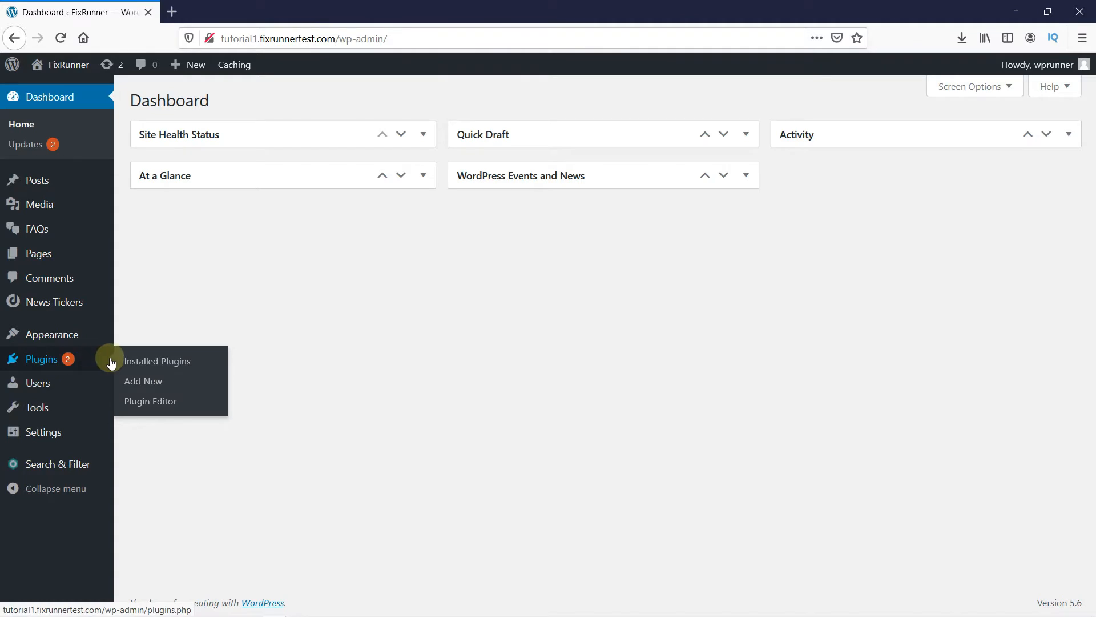
- Go to the Add Plugins page from the admin sidebar
{"action": "left_click", "coordinate": [143, 381]}
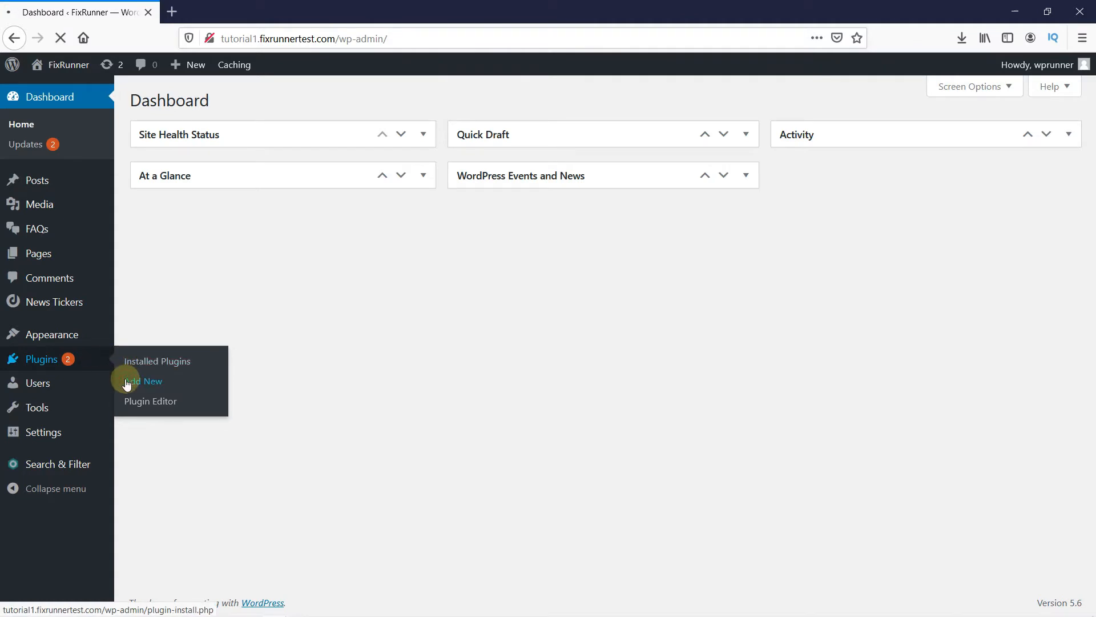
{"action": "left_click", "coordinate": [143, 380]}
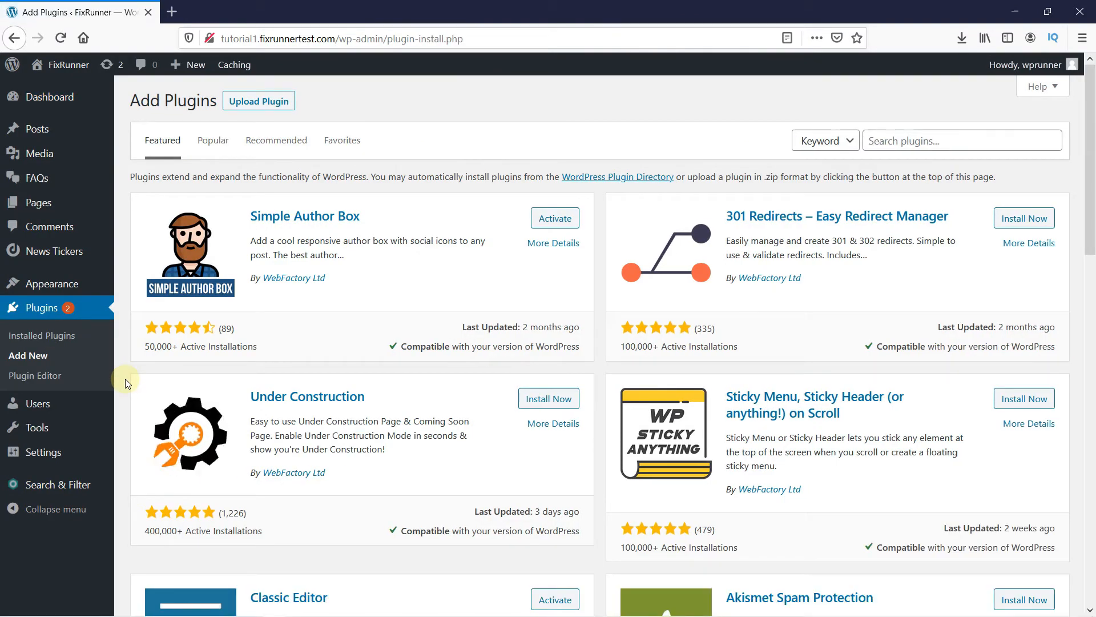
- Search the plugin directory for 'paypal donations'
{"action": "left_click", "coordinate": [961, 140]}
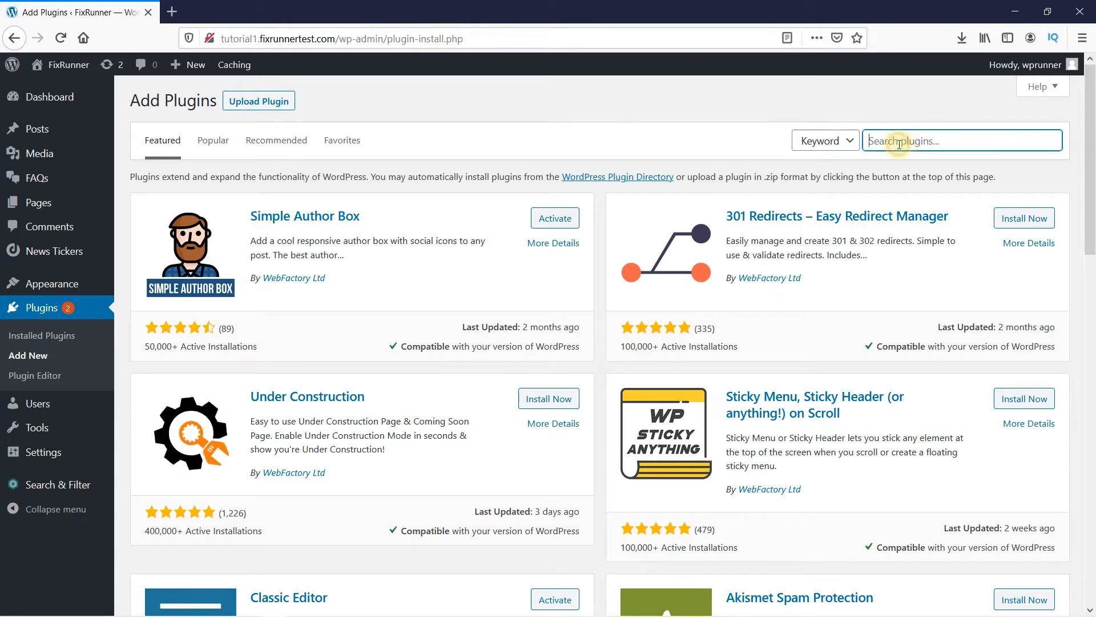
{"action": "type", "text": "paypal"}
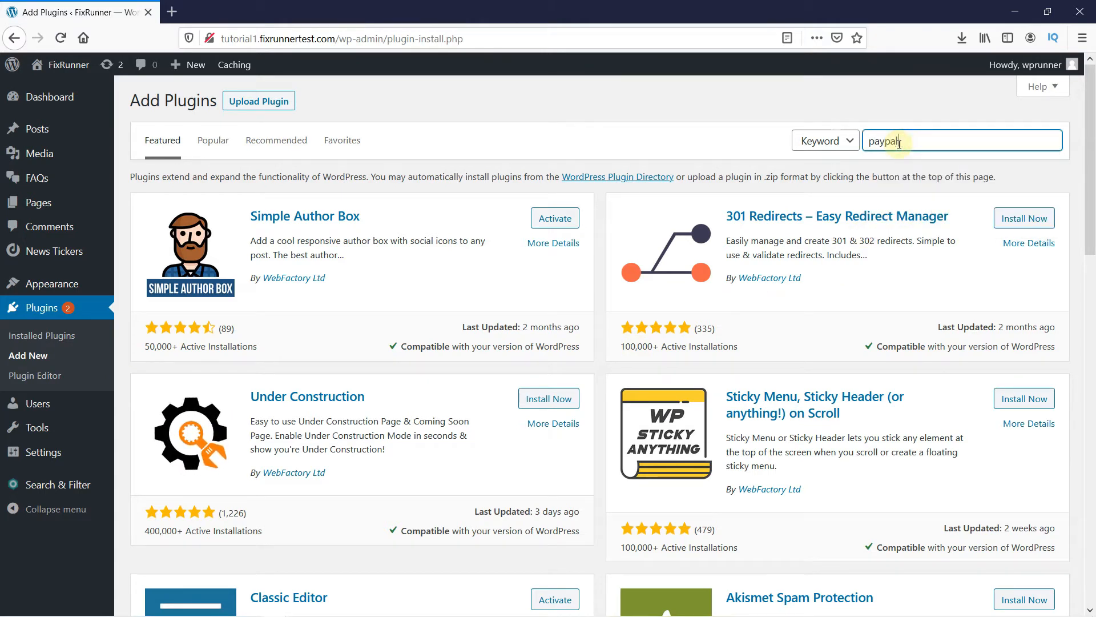
{"action": "type", "text": "donations"}
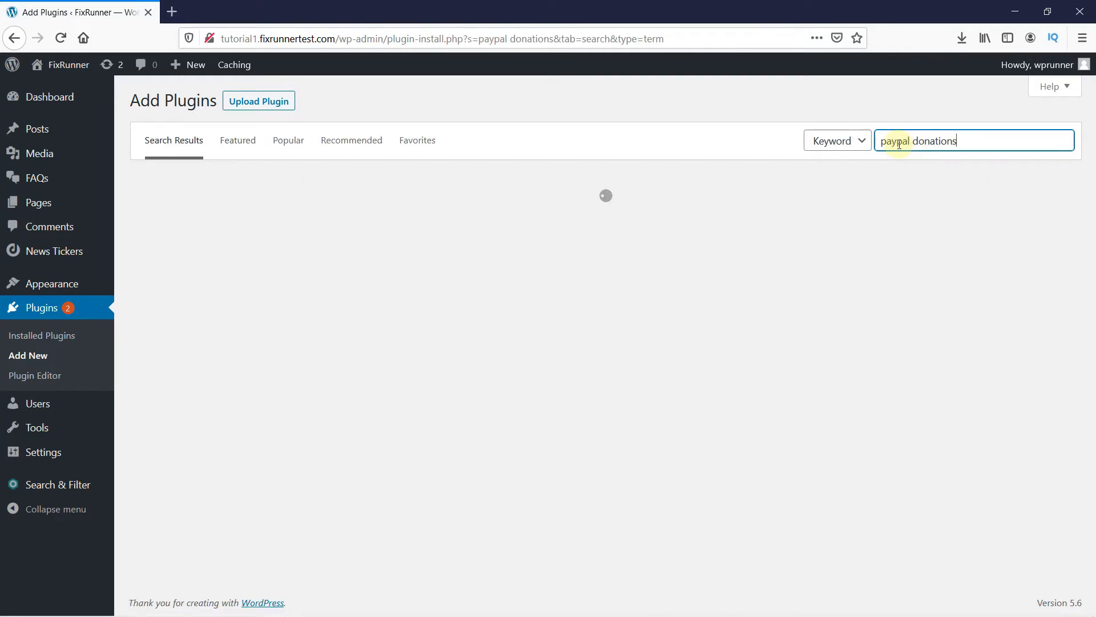
{"action": "key", "text": "Return"}
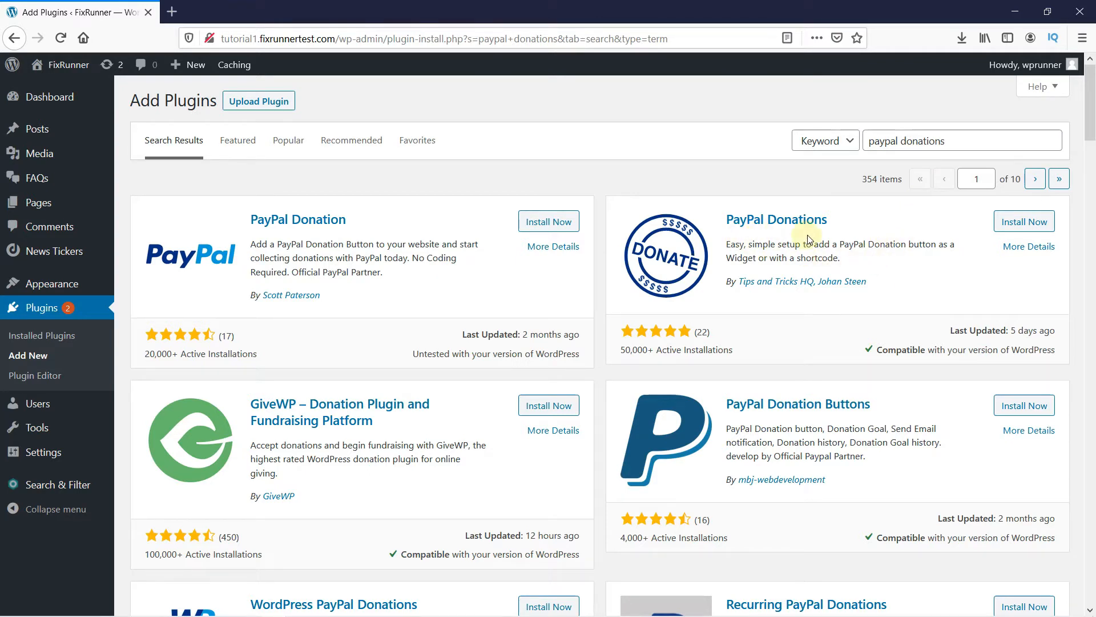
{"action": "mouse_move", "coordinate": [952, 240]}
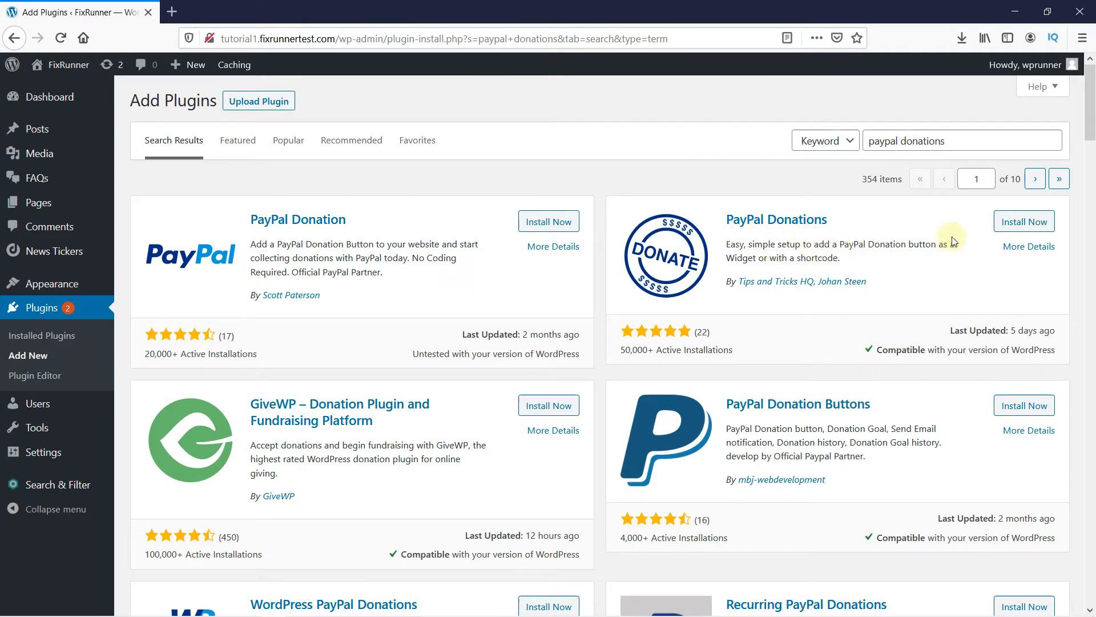
- Install the PayPal Donations plugin and activate it
{"action": "left_click", "coordinate": [1024, 221]}
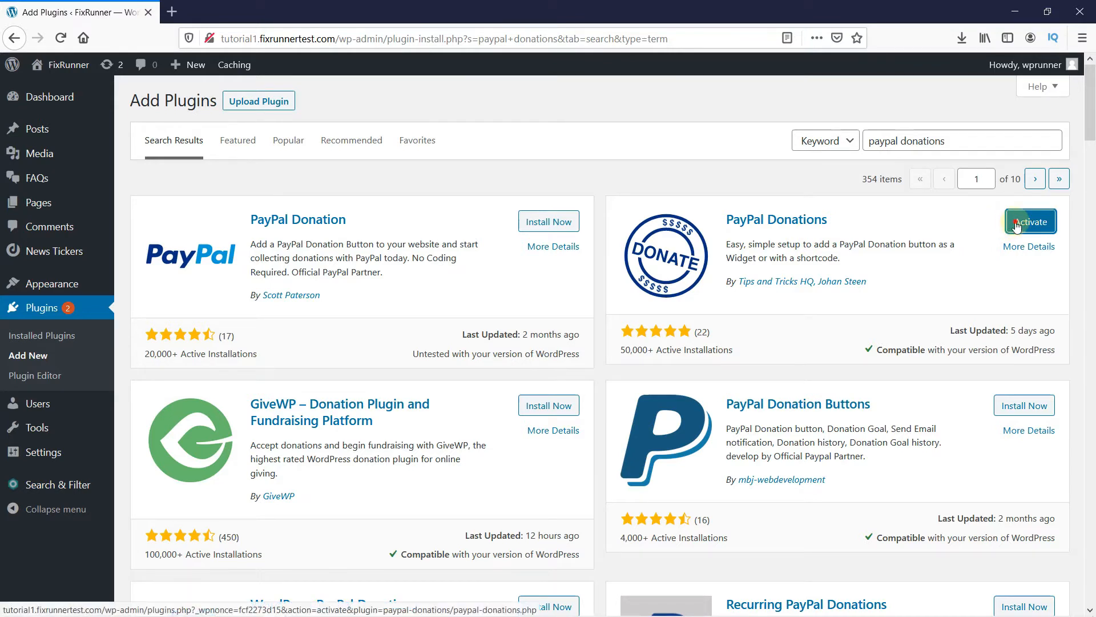
{"action": "left_click", "coordinate": [1030, 222]}
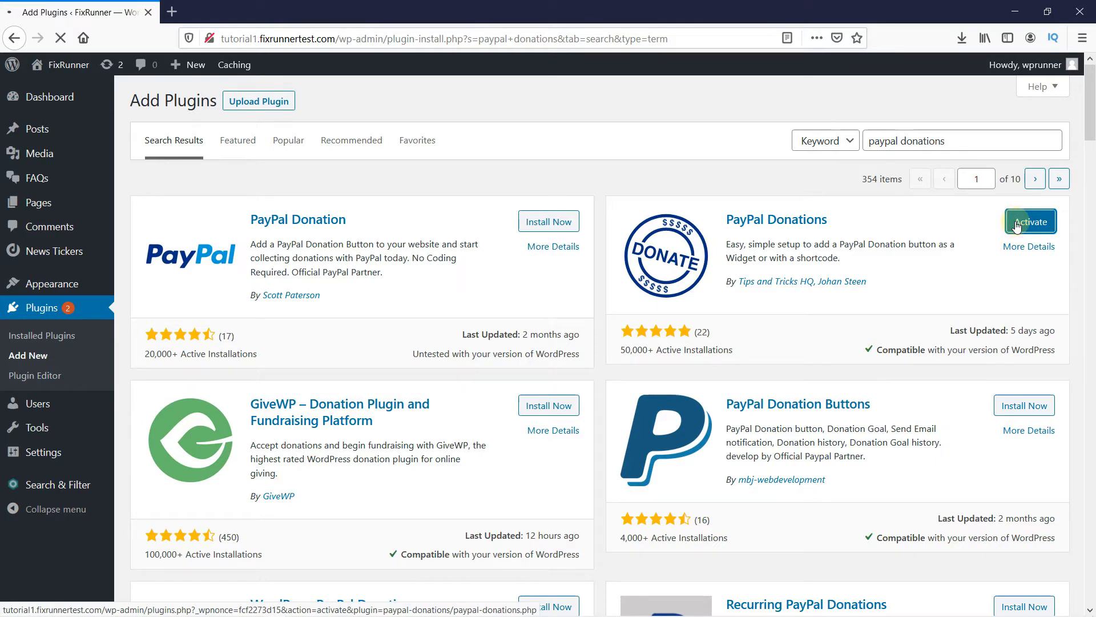
- Confirm the PayPal Donations plugin shows as activated in the plugins list
{"action": "left_click", "coordinate": [1028, 221]}
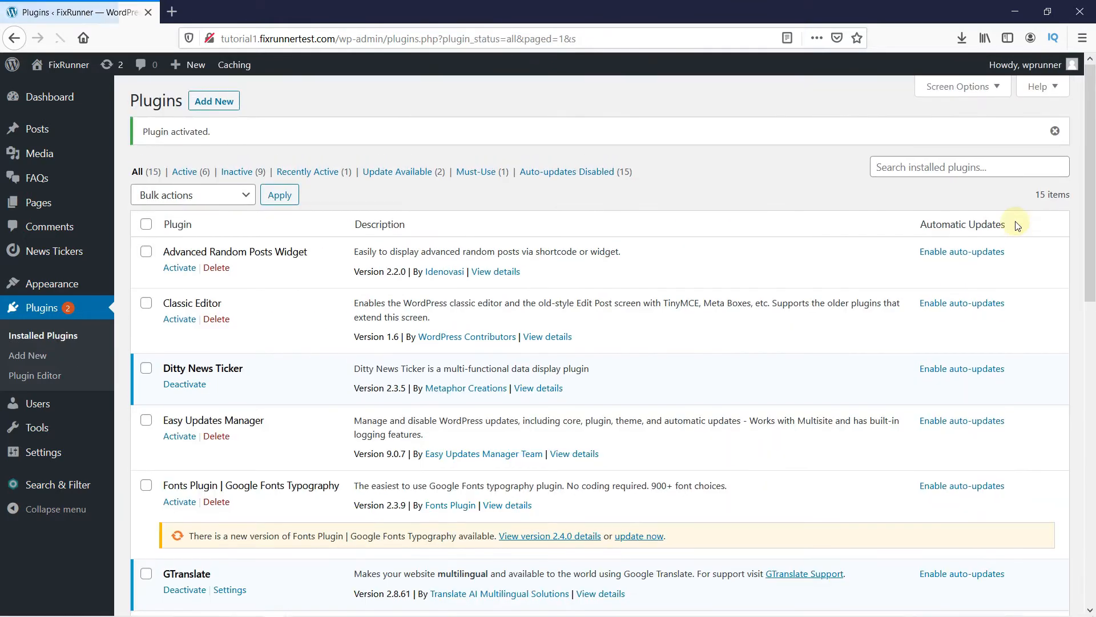
{"action": "mouse_move", "coordinate": [694, 213]}
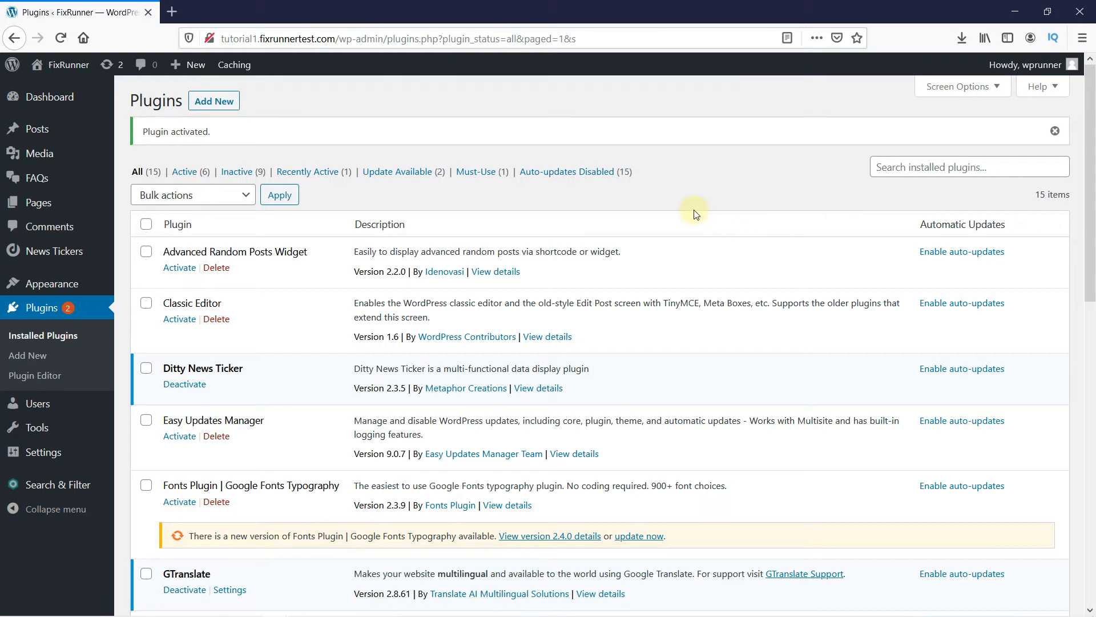
{"action": "mouse_move", "coordinate": [96, 444]}
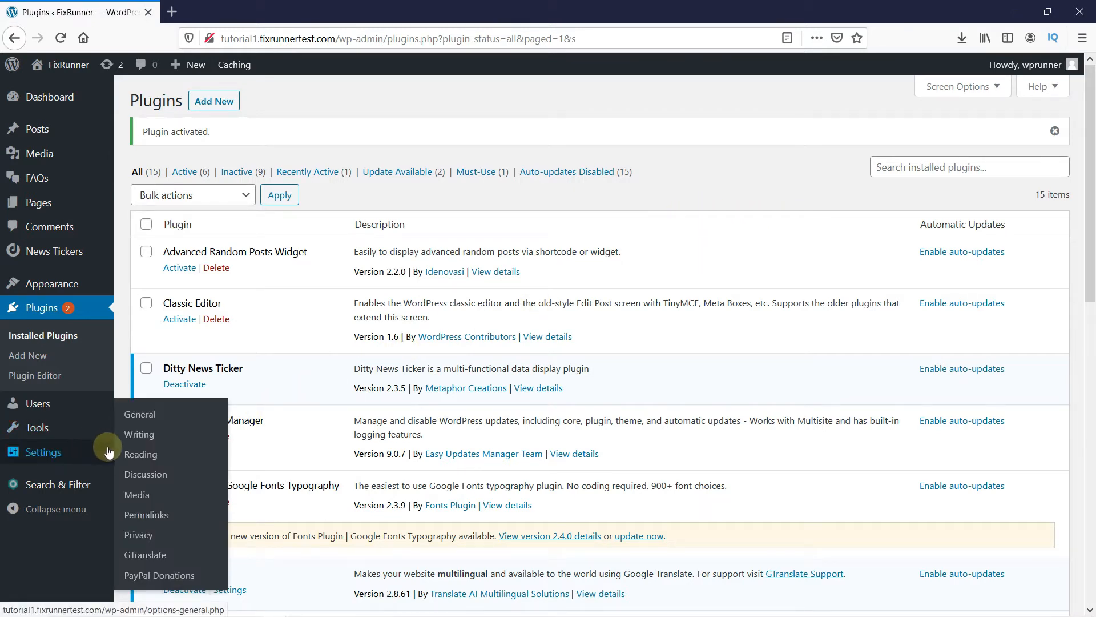
{"action": "mouse_move", "coordinate": [159, 575]}
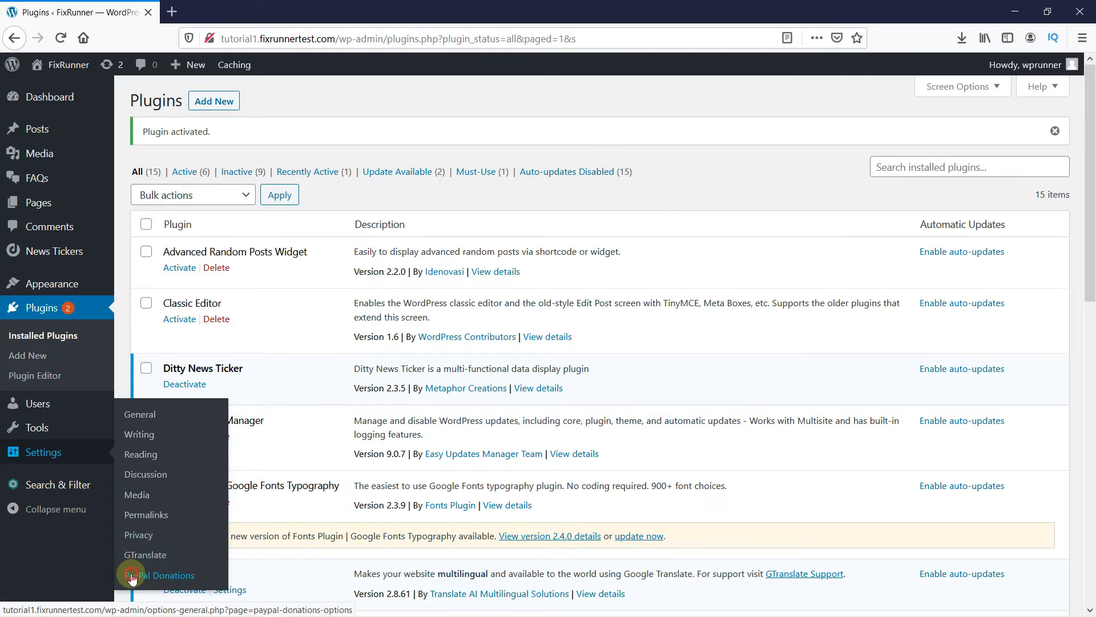
- Save PayPal Donations settings with the PayPal account email and U.S. Dollars currency
{"action": "left_click", "coordinate": [158, 575]}
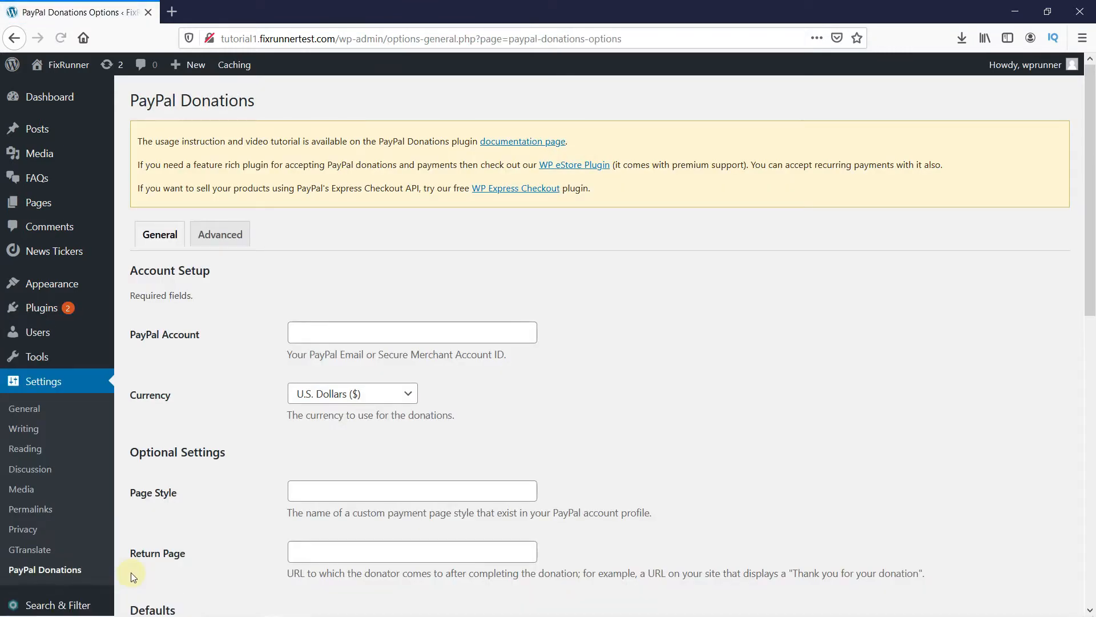
{"action": "mouse_move", "coordinate": [664, 360]}
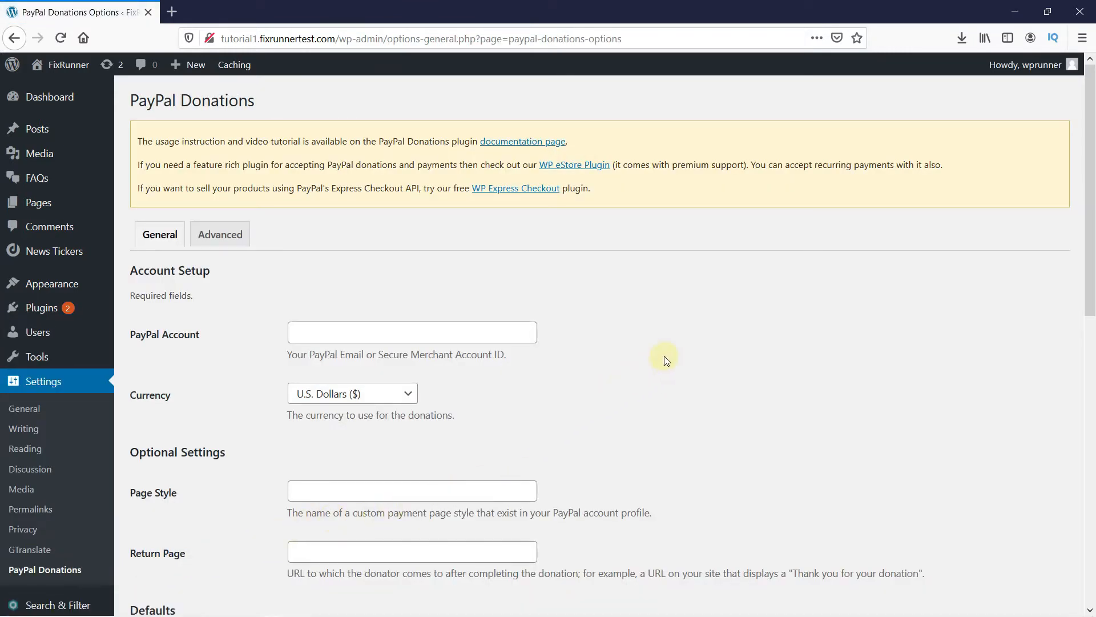
{"action": "scroll", "scroll_direction": "up", "scroll_amount": 3}
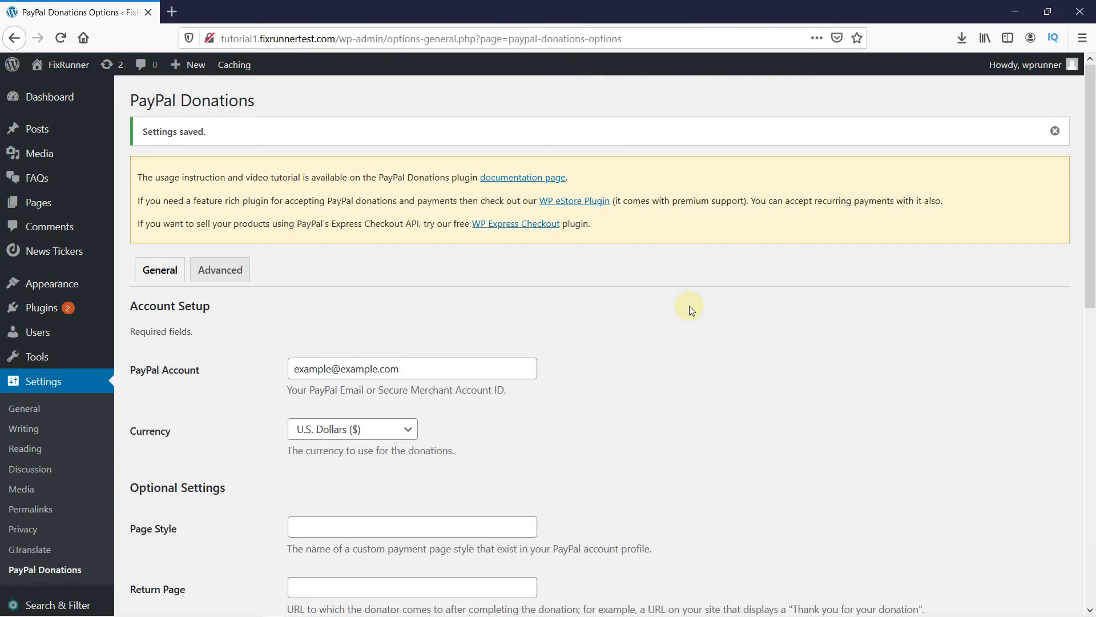
{"action": "mouse_move", "coordinate": [69, 226]}
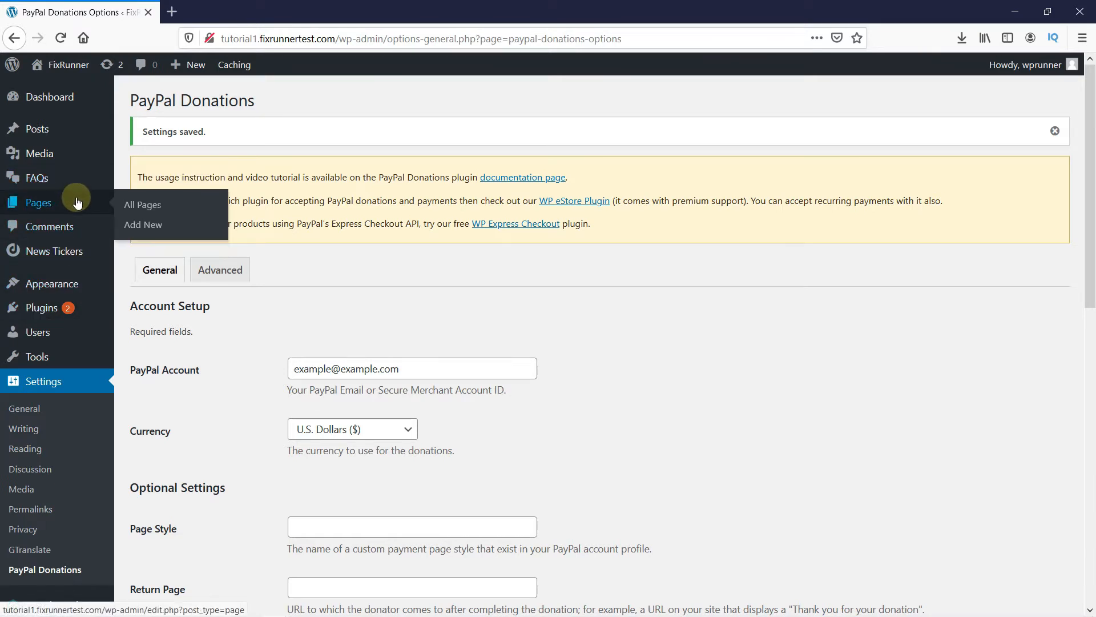
- Create a new page titled 'Donations' with the [paypal-donation] shortcode as its body
{"action": "left_click", "coordinate": [142, 225]}
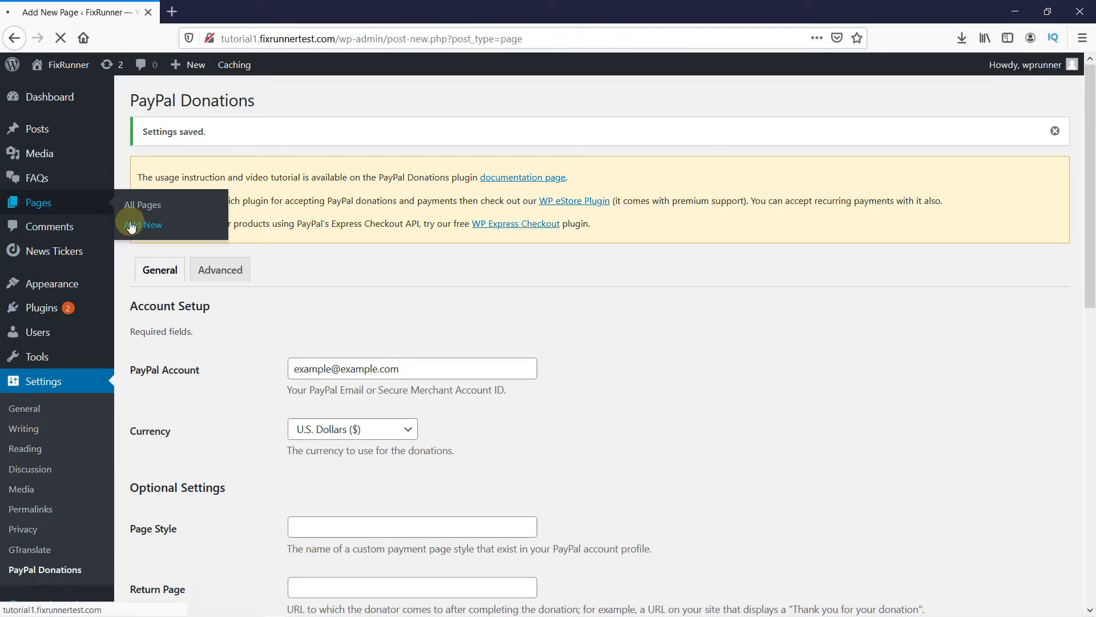
{"action": "left_click", "coordinate": [144, 225]}
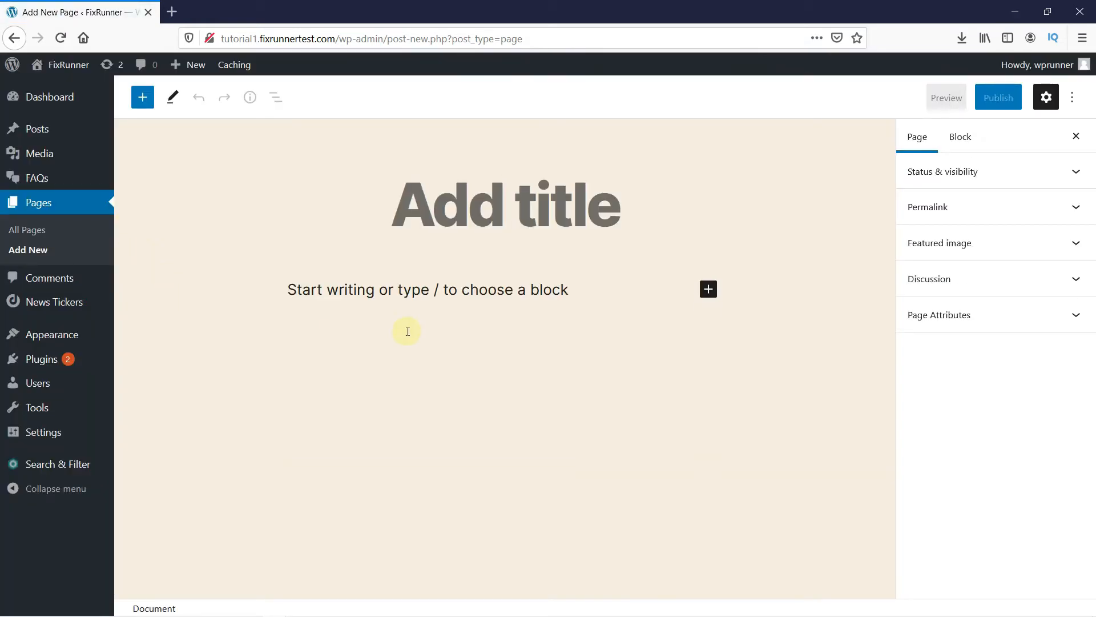
{"action": "type", "text": "Donations"}
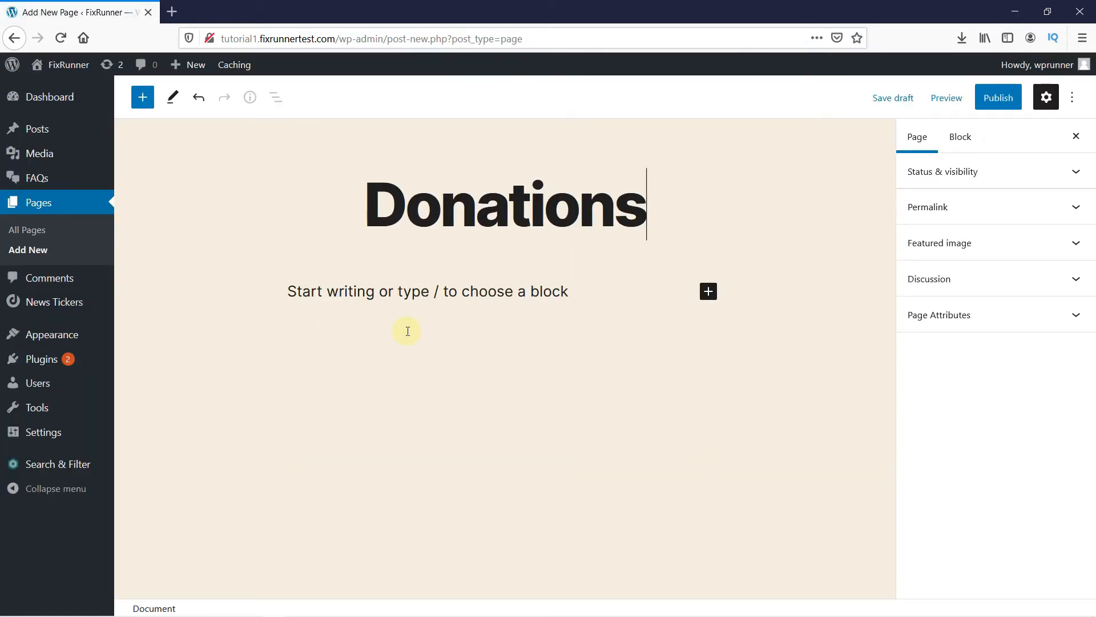
{"action": "left_click", "coordinate": [407, 292]}
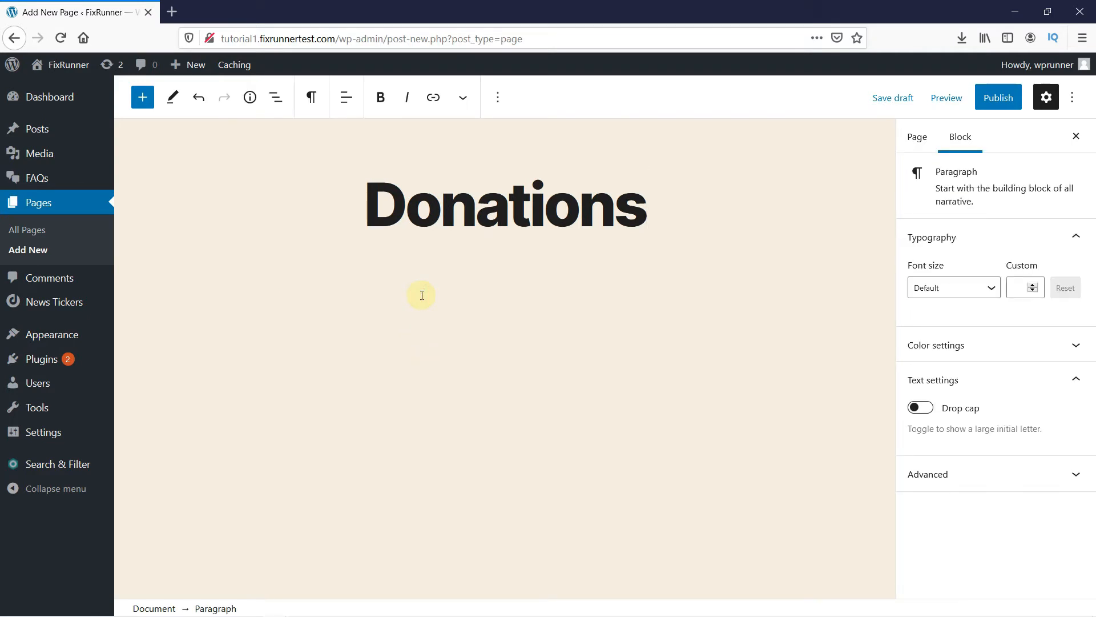
{"action": "type", "text": "[paypal-donation]"}
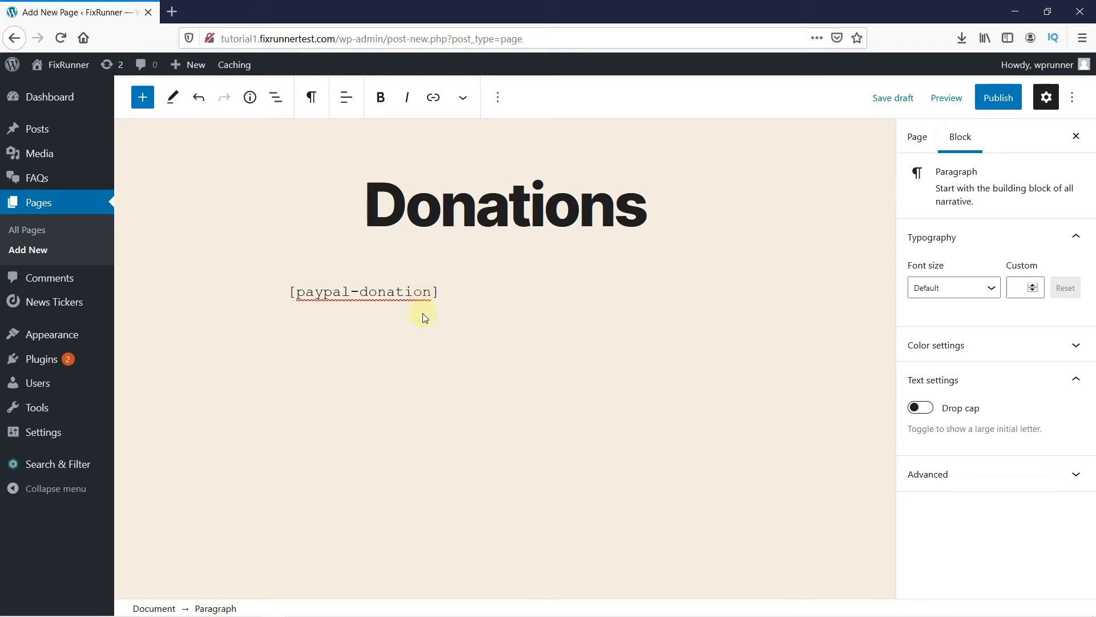
{"action": "mouse_move", "coordinate": [569, 338]}
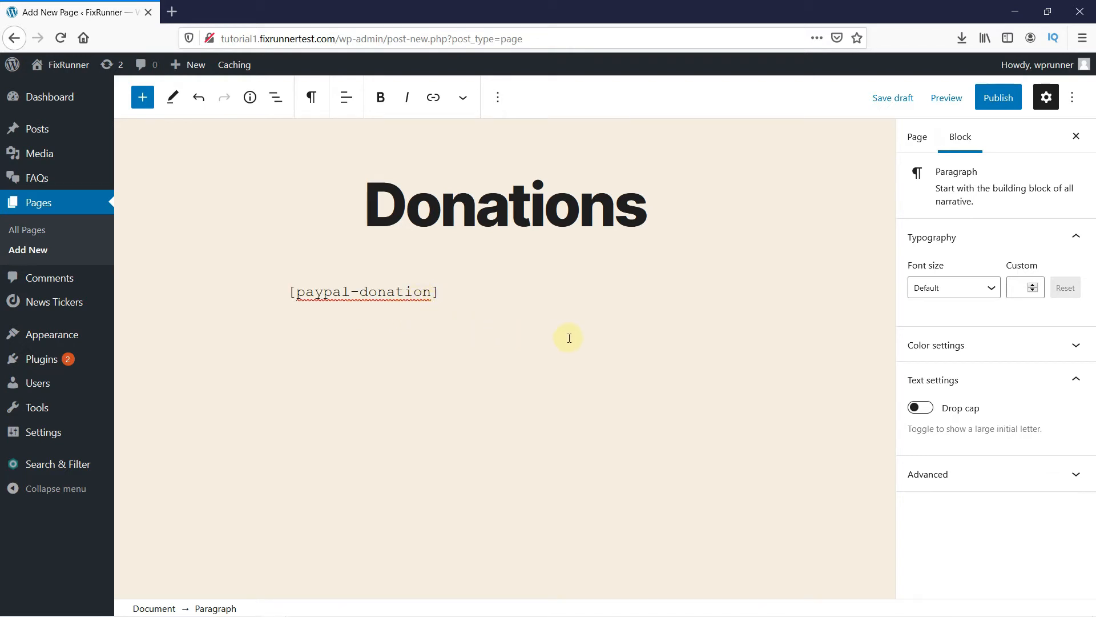
- Preview the Donations page in a new tab to see the PayPal Donate button
{"action": "left_click", "coordinate": [946, 97]}
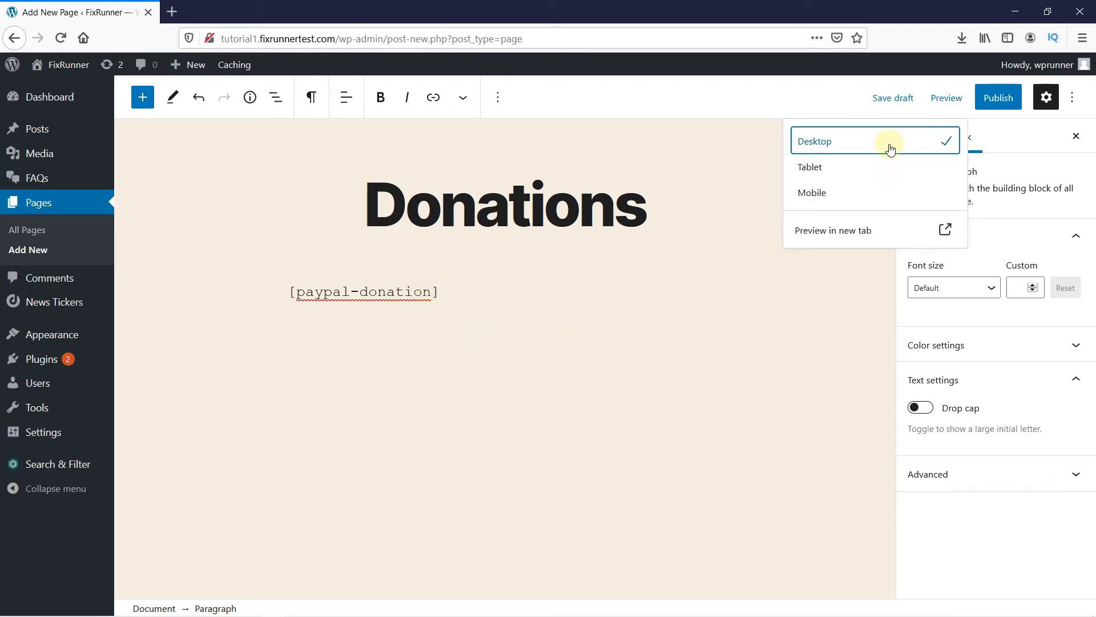
{"action": "left_click", "coordinate": [834, 229]}
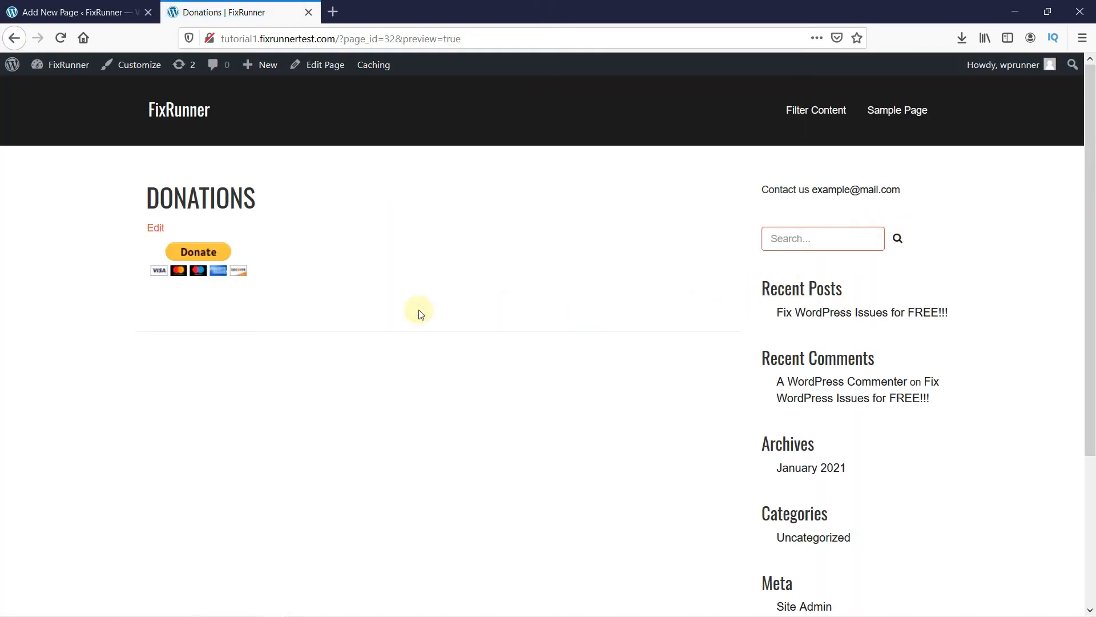
{"action": "mouse_move", "coordinate": [278, 309]}
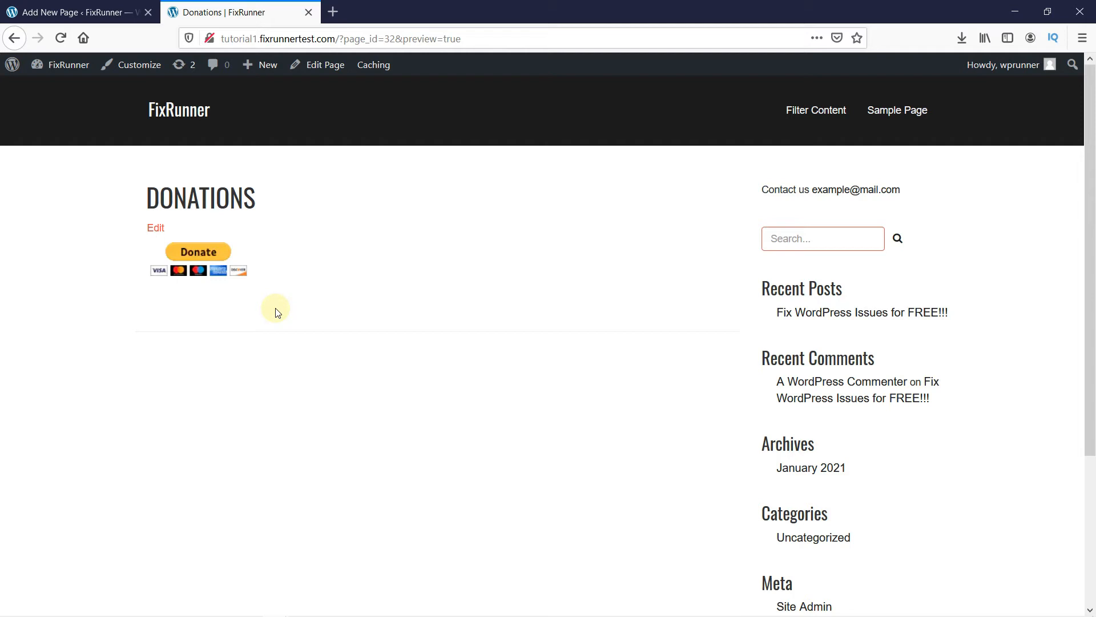
- Return to the editor and go to Appearance > Widgets
{"action": "left_click", "coordinate": [946, 97]}
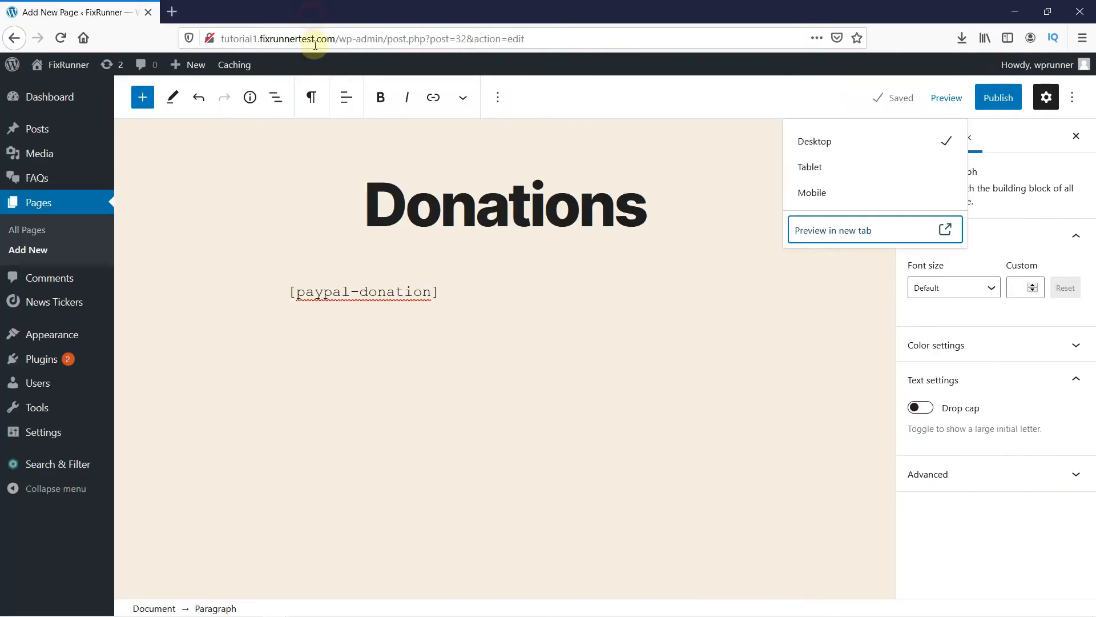
{"action": "left_click", "coordinate": [599, 368]}
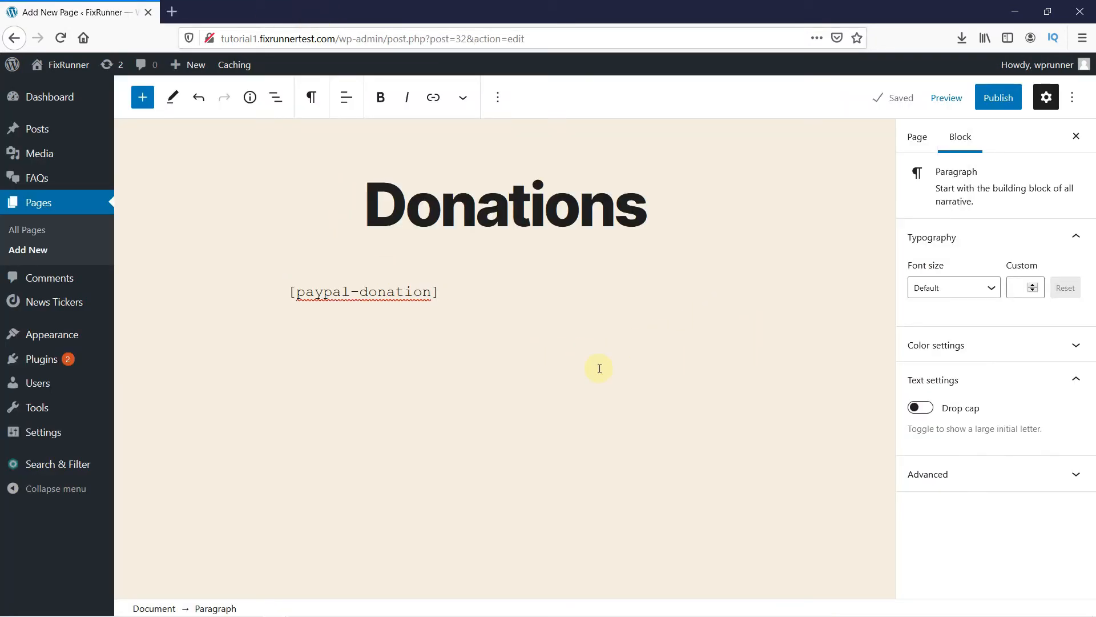
{"action": "mouse_move", "coordinate": [97, 343]}
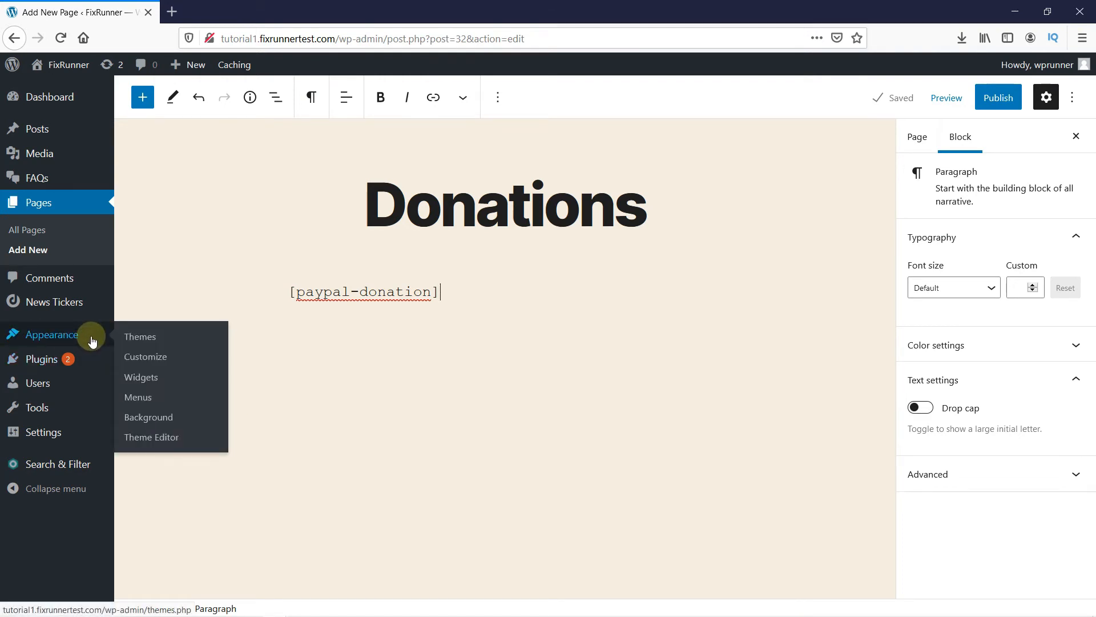
{"action": "mouse_move", "coordinate": [140, 377]}
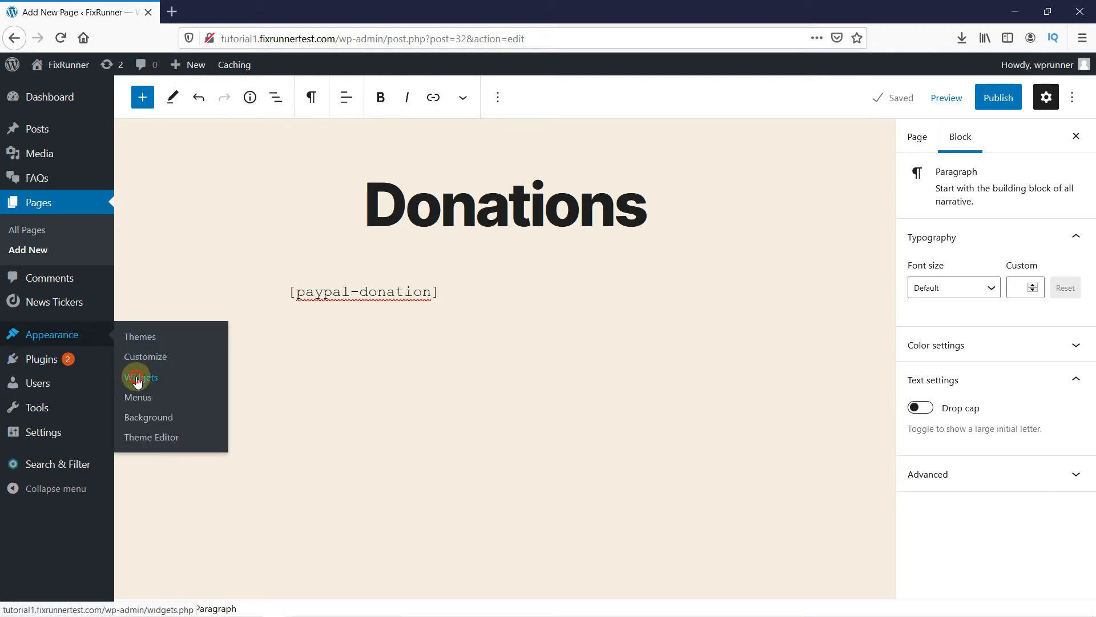
{"action": "left_click", "coordinate": [140, 377]}
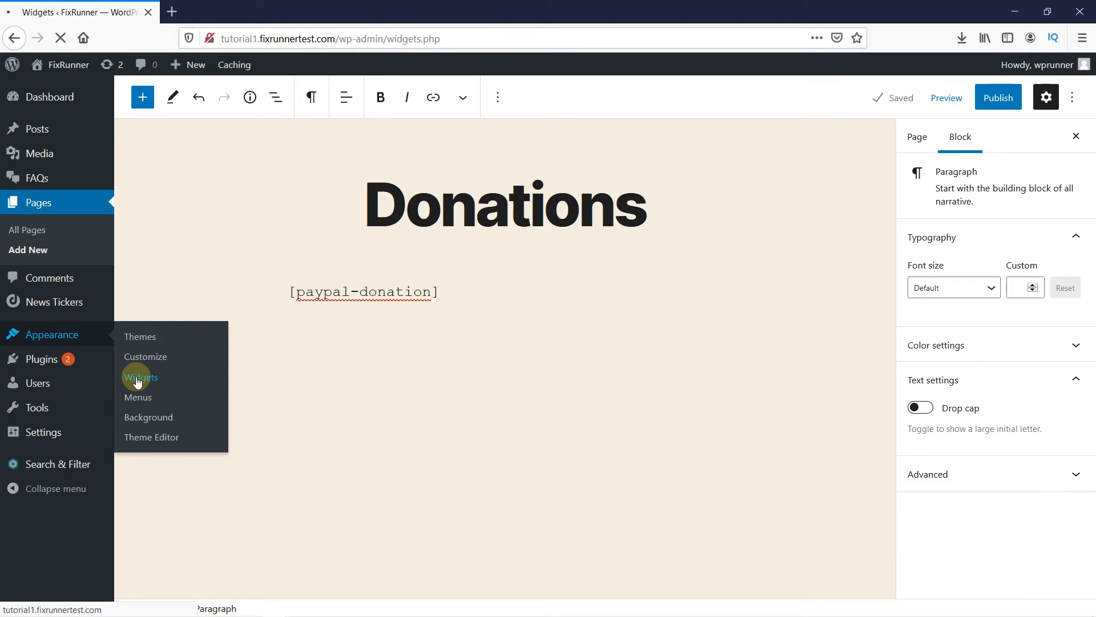
- Add a PayPal Donations widget titled 'Donate' to the Right Sidebar and save it
{"action": "left_click", "coordinate": [141, 377]}
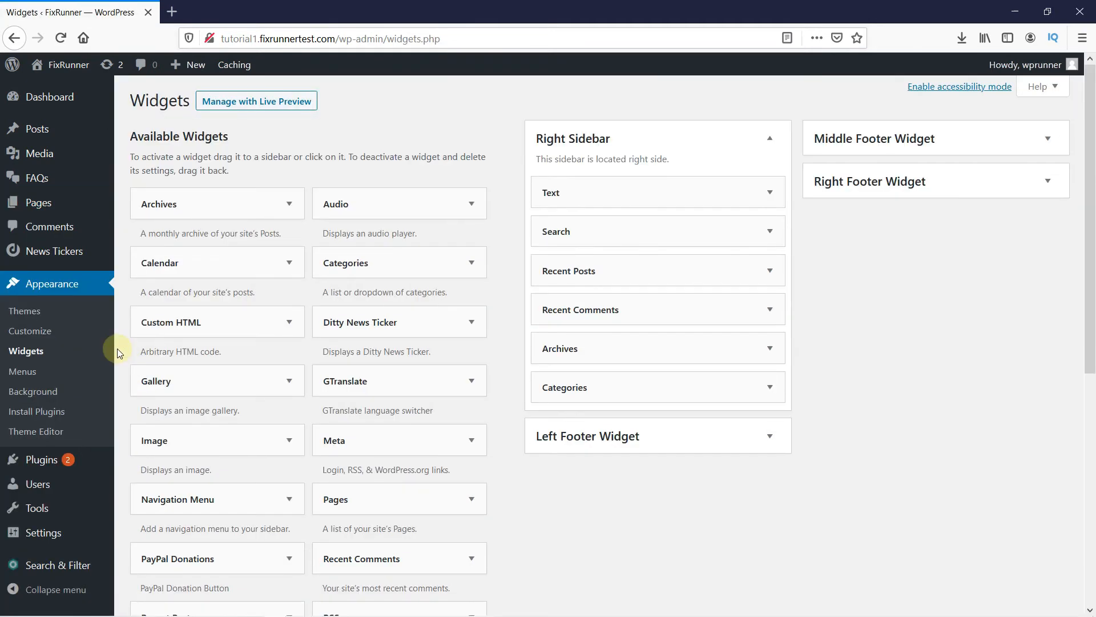
{"action": "mouse_move", "coordinate": [391, 466]}
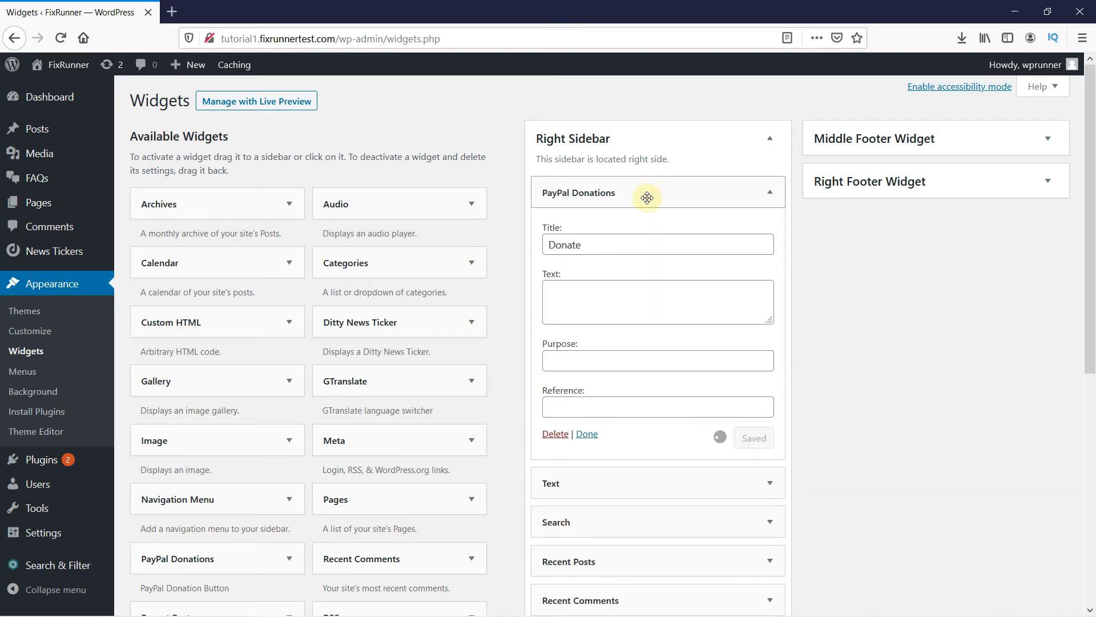
{"action": "mouse_move", "coordinate": [767, 382]}
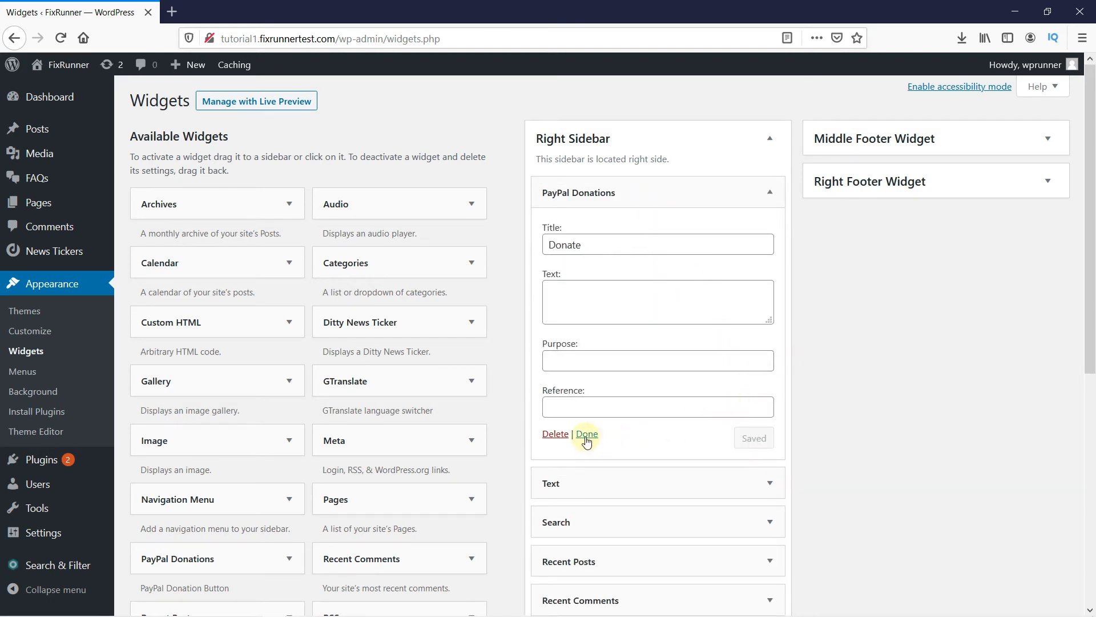
{"action": "left_click", "coordinate": [588, 433]}
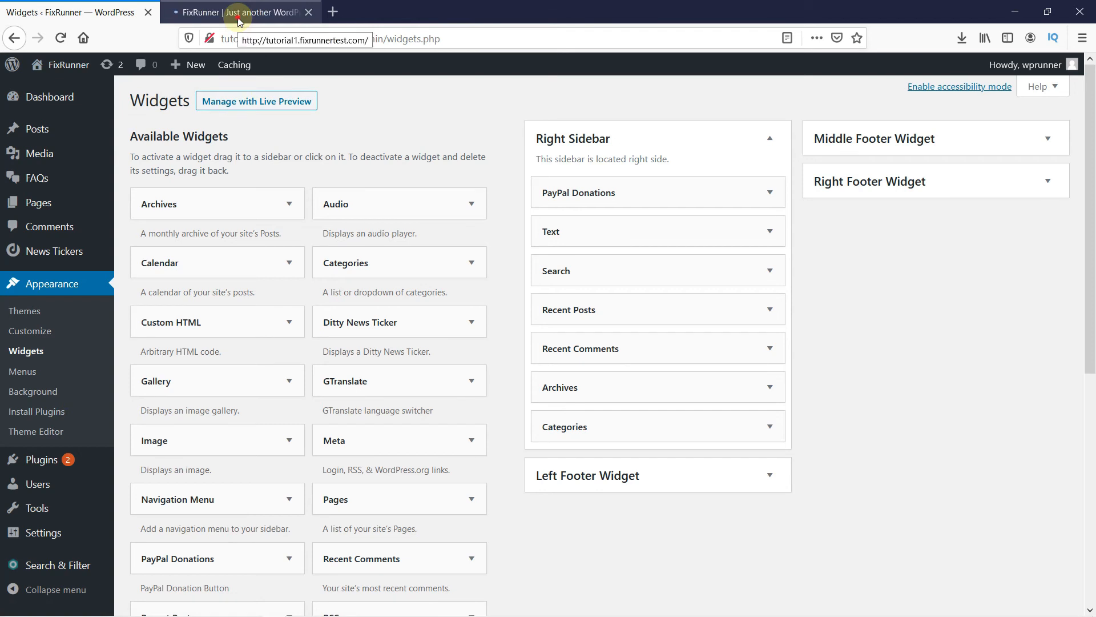
- View the live site to check the Donate button at the top of the sidebar
{"action": "left_click", "coordinate": [237, 12]}
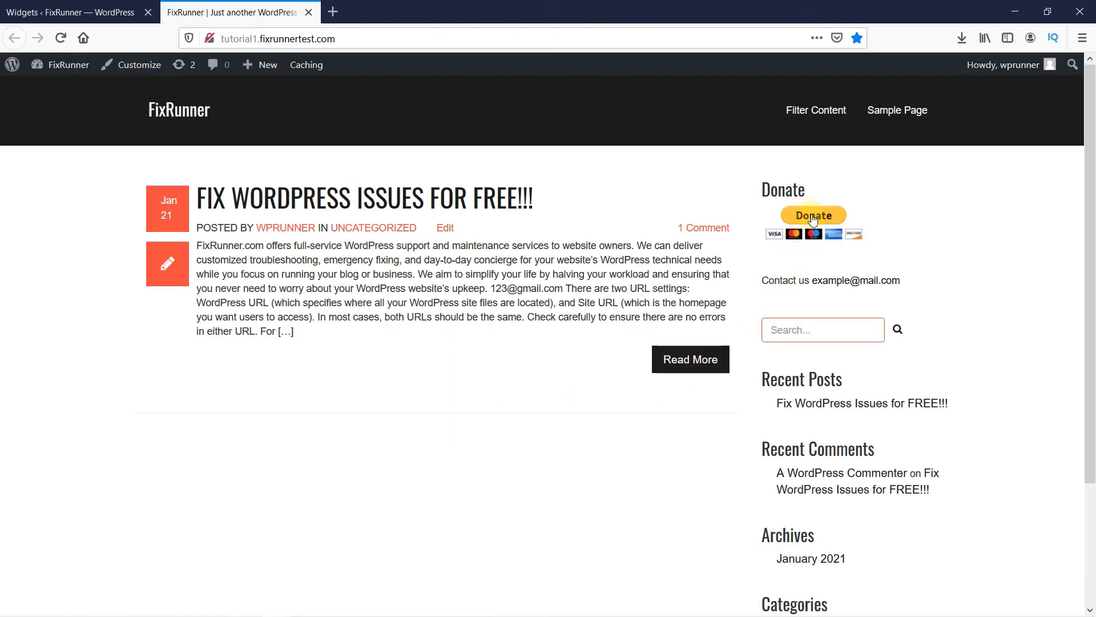
{"action": "mouse_move", "coordinate": [930, 236]}
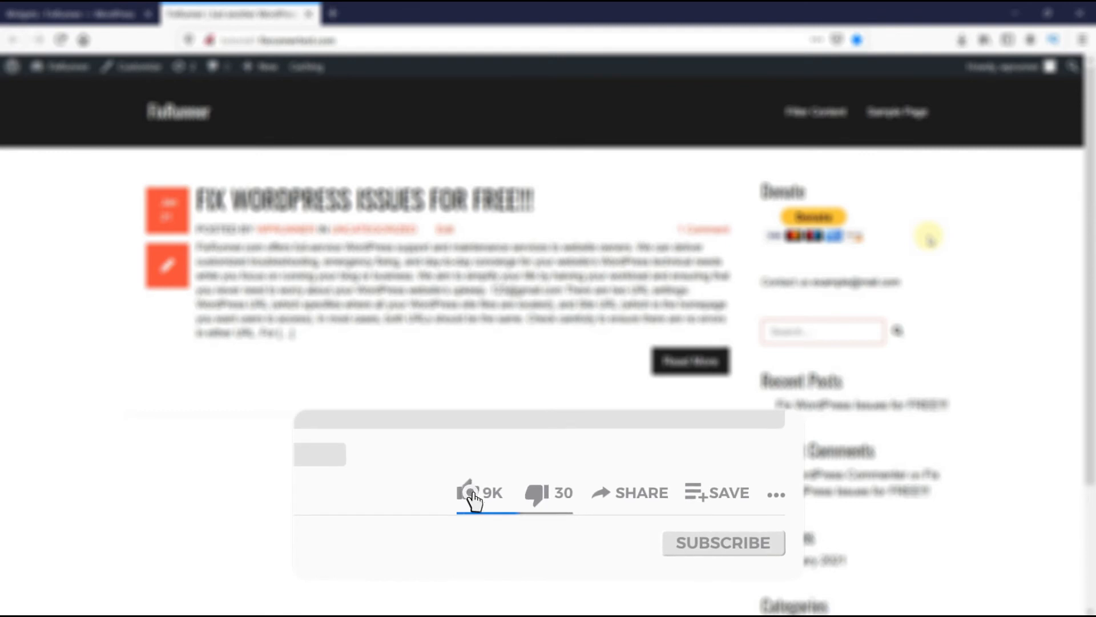
{"action": "left_click", "coordinate": [468, 492]}
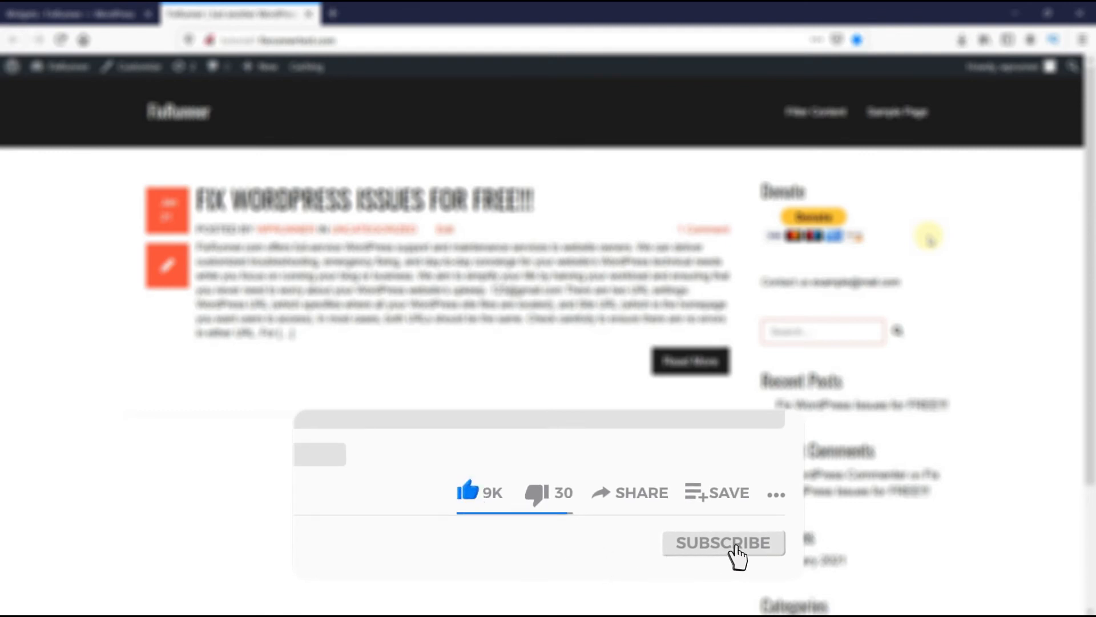
{"action": "left_click", "coordinate": [722, 542]}
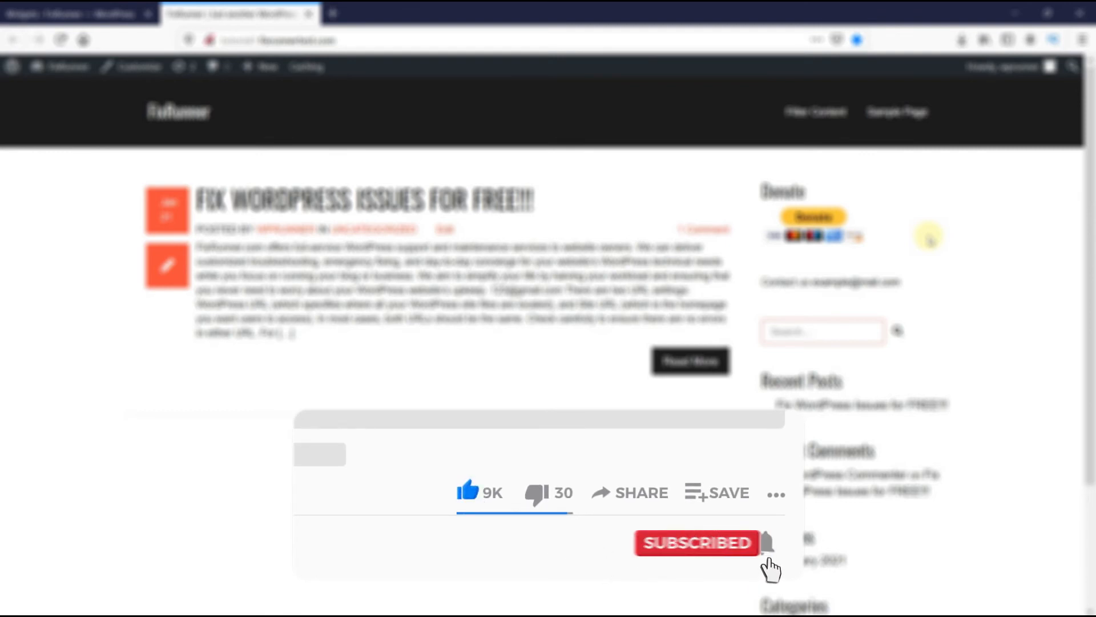
{"action": "left_click", "coordinate": [766, 543]}
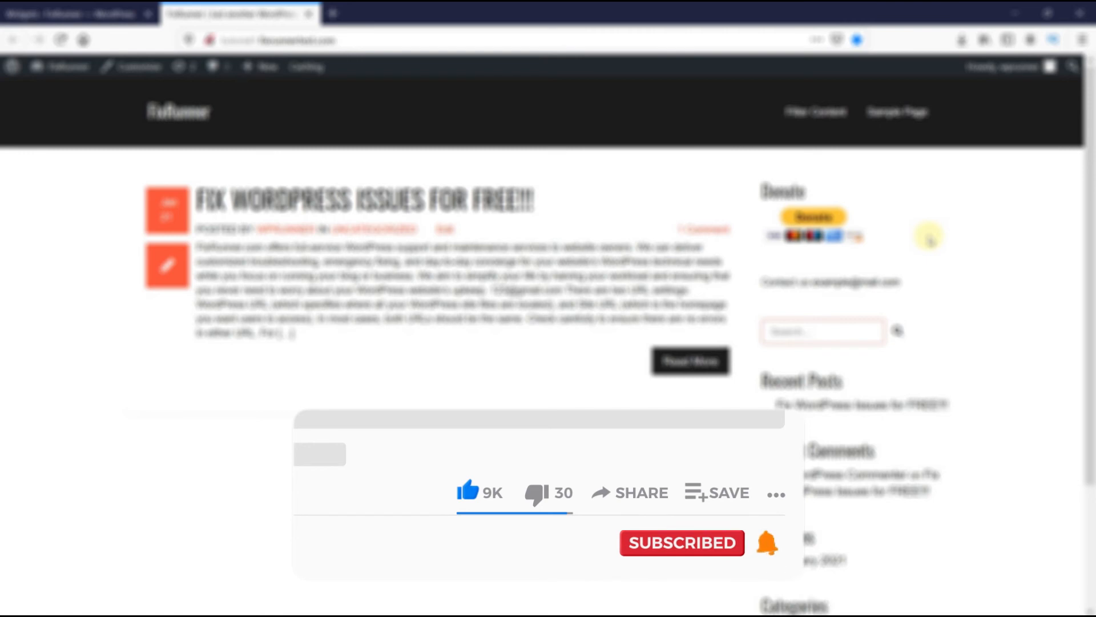